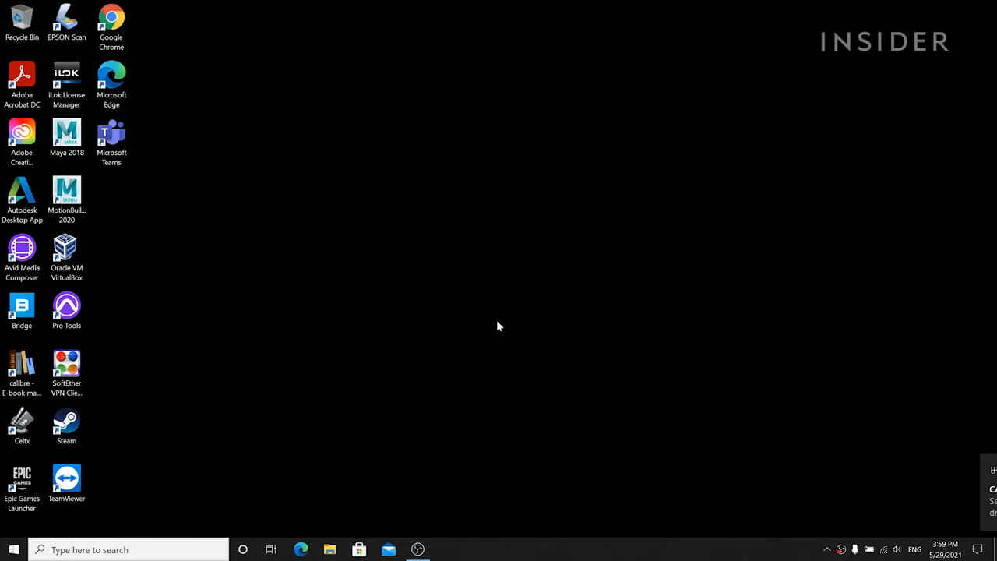
# - Launch File Explorer from the taskbar, landing on Quick access
pyautogui.click(331, 549)
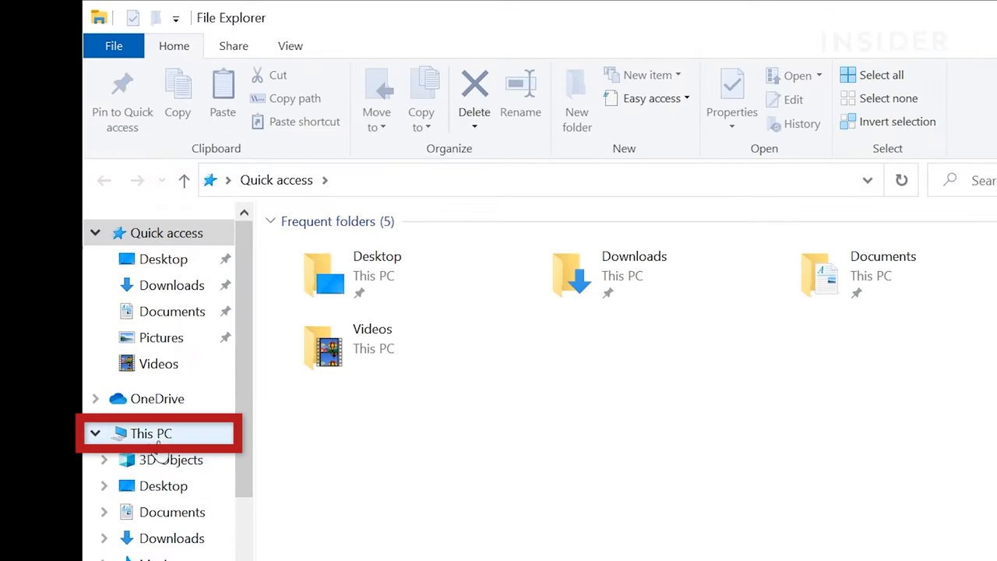
# - Go to This PC to list the drives and reach the empty CAM_SD (F:) card
pyautogui.click(149, 433)
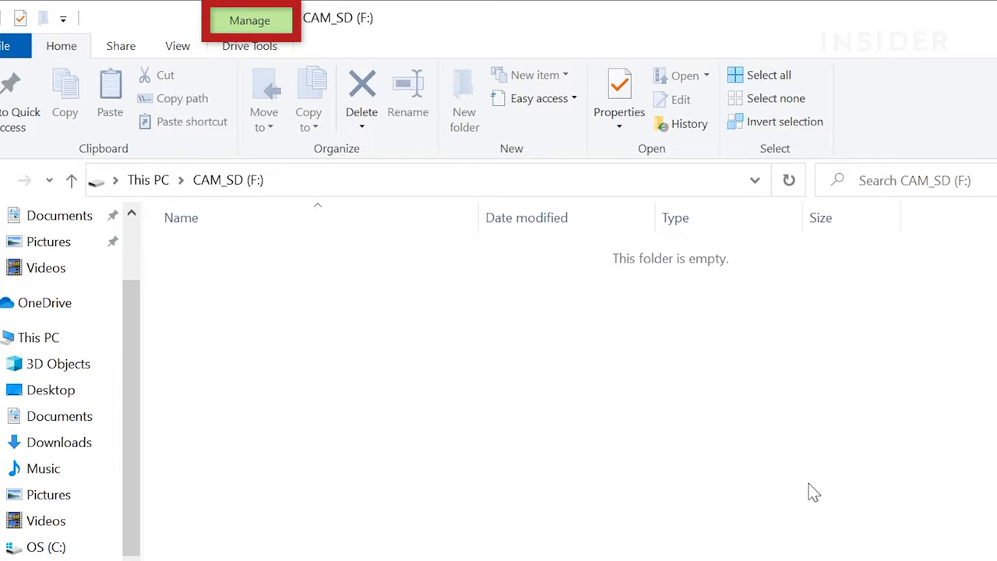
pyautogui.moveTo(620, 346)
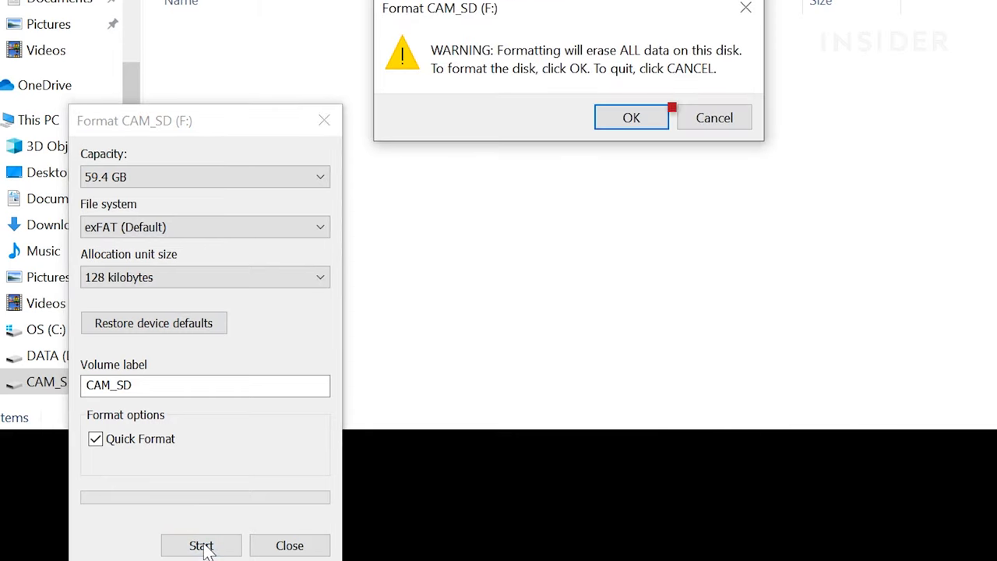
# - Confirm erasing all data on CAM_SD and dismiss the Format Complete notice
pyautogui.click(631, 119)
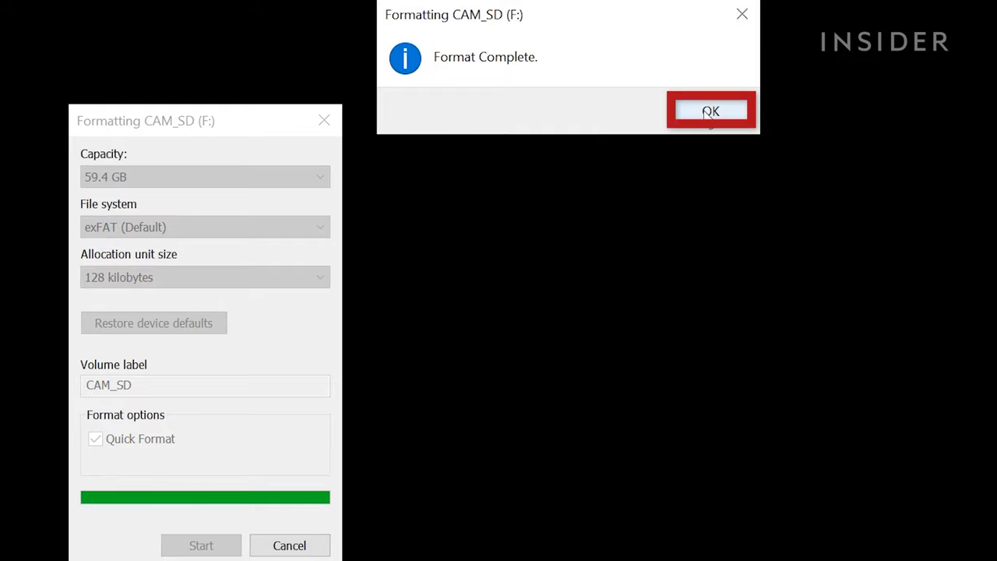
pyautogui.click(710, 111)
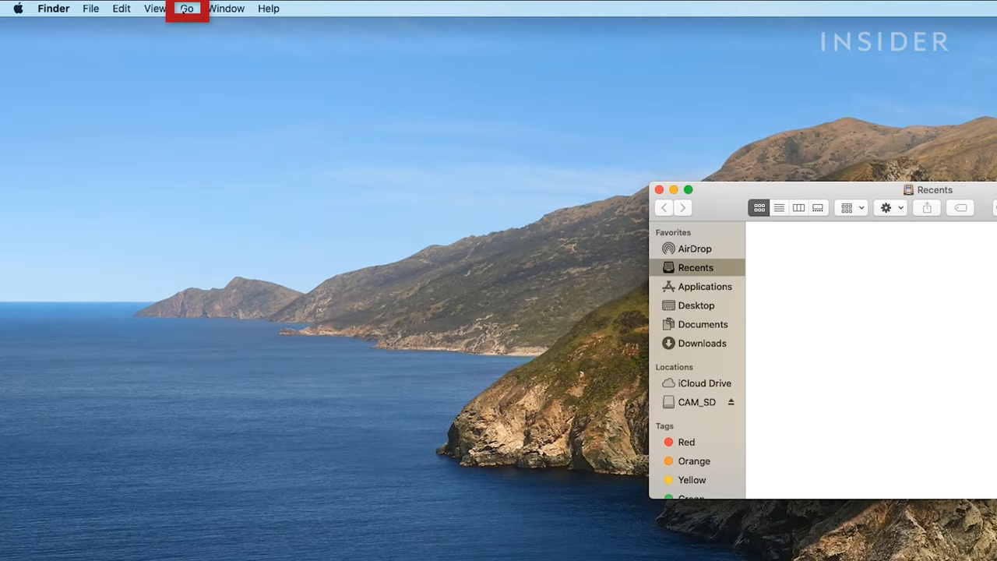
# - Navigate via Go > Utilities and pick out Disk Utility among the apps
pyautogui.click(187, 10)
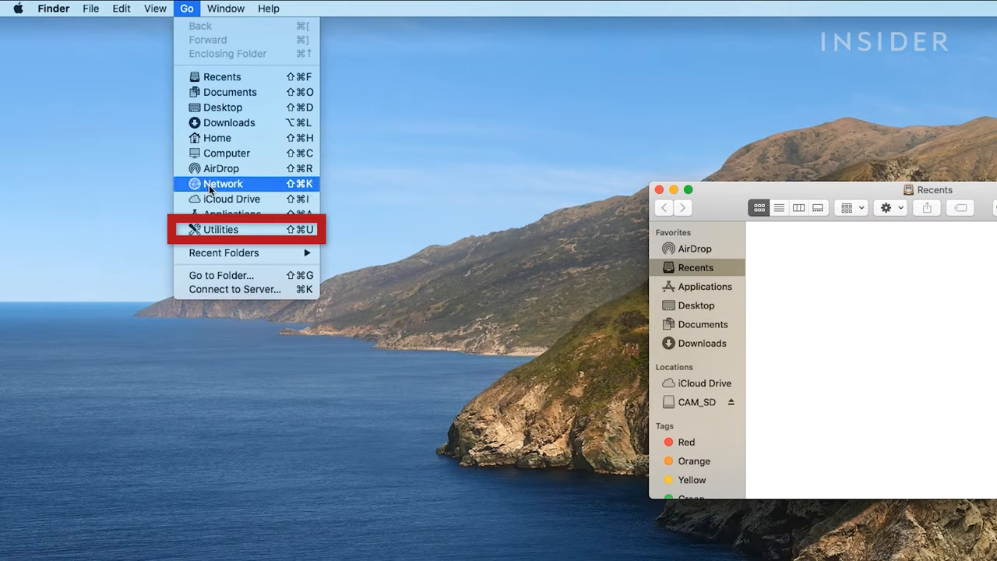
pyautogui.click(221, 229)
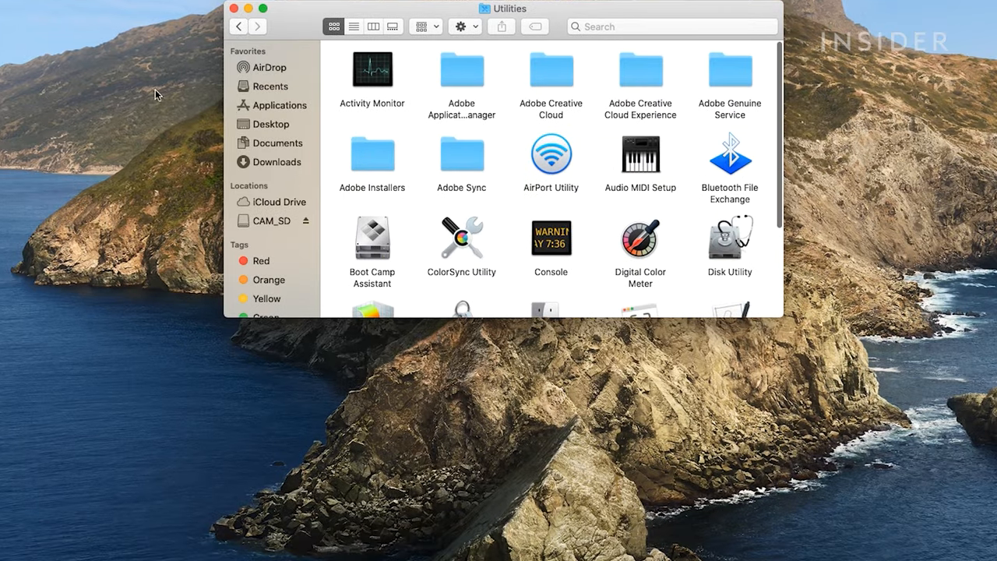
pyautogui.click(729, 240)
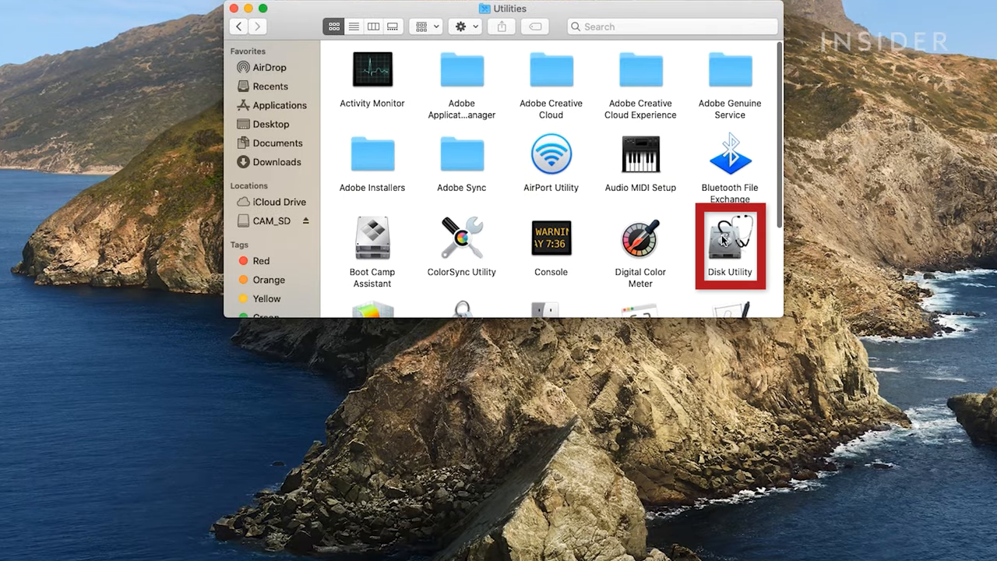
# - Launch Disk Utility and select the external CAM_SD volume, a 63.85 GB ExFAT card
pyautogui.doubleClick(729, 241)
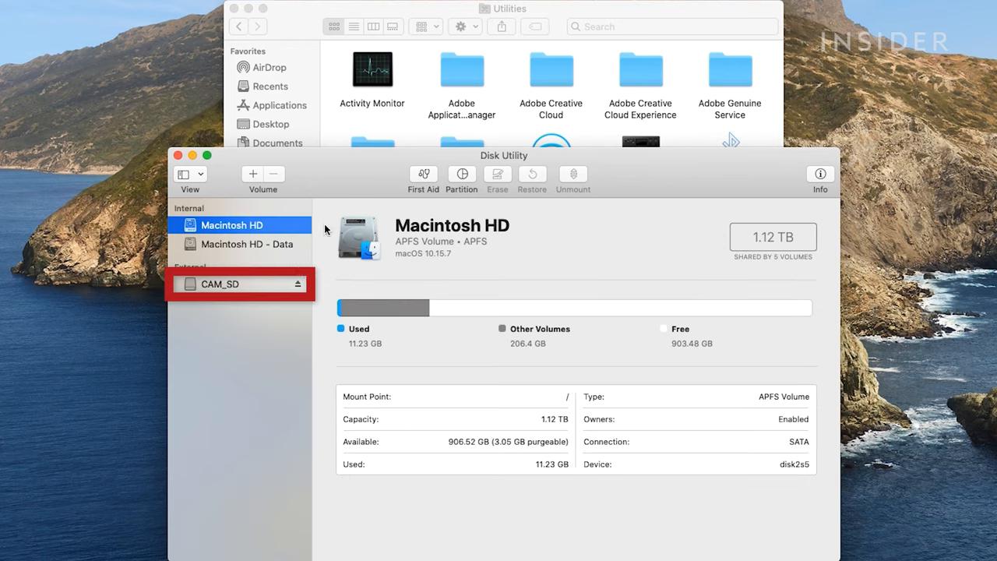
pyautogui.click(221, 284)
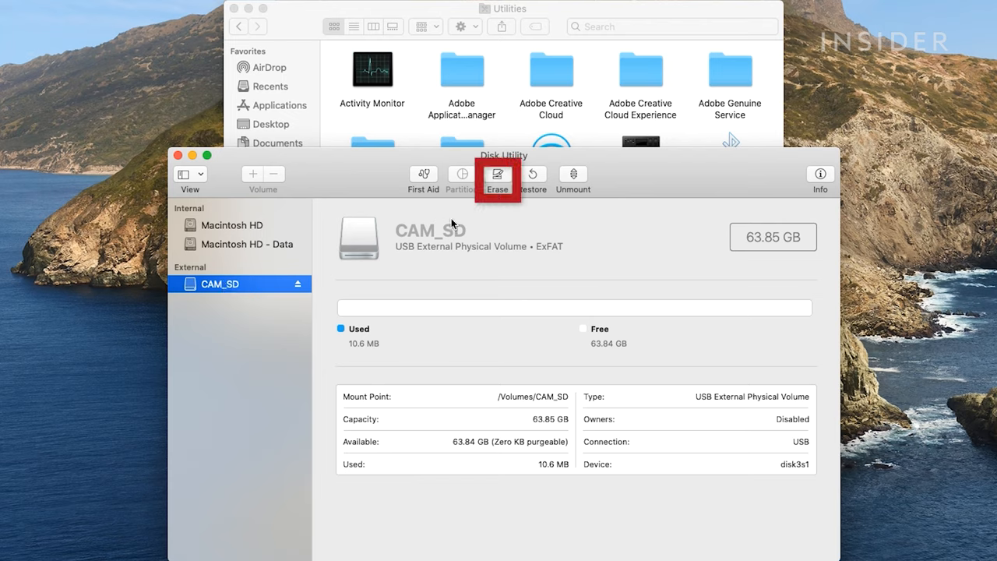
# - Erase CAM_SD keeping its name and ExFAT format, restoring the 63.85 GB volume
pyautogui.click(497, 178)
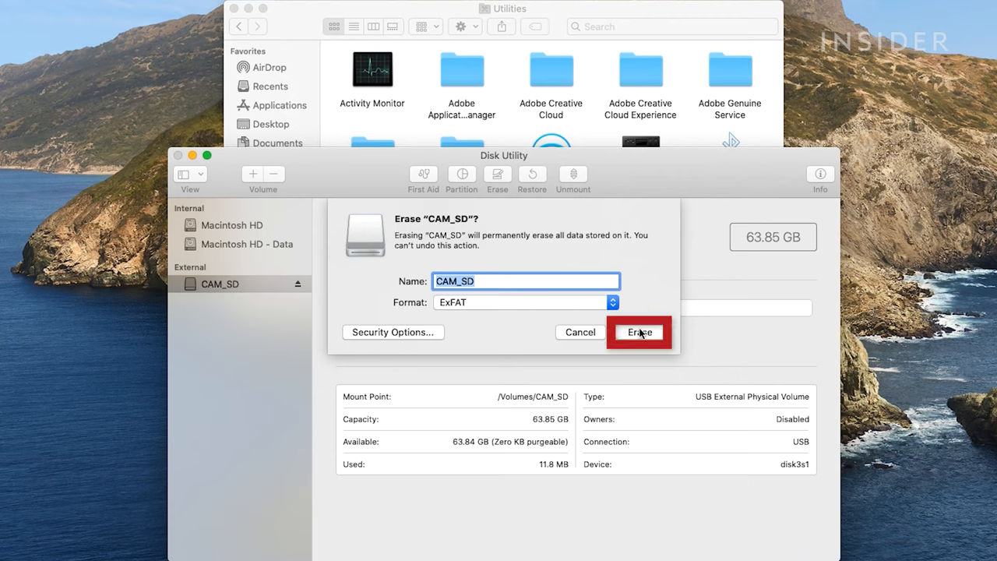
pyautogui.click(639, 332)
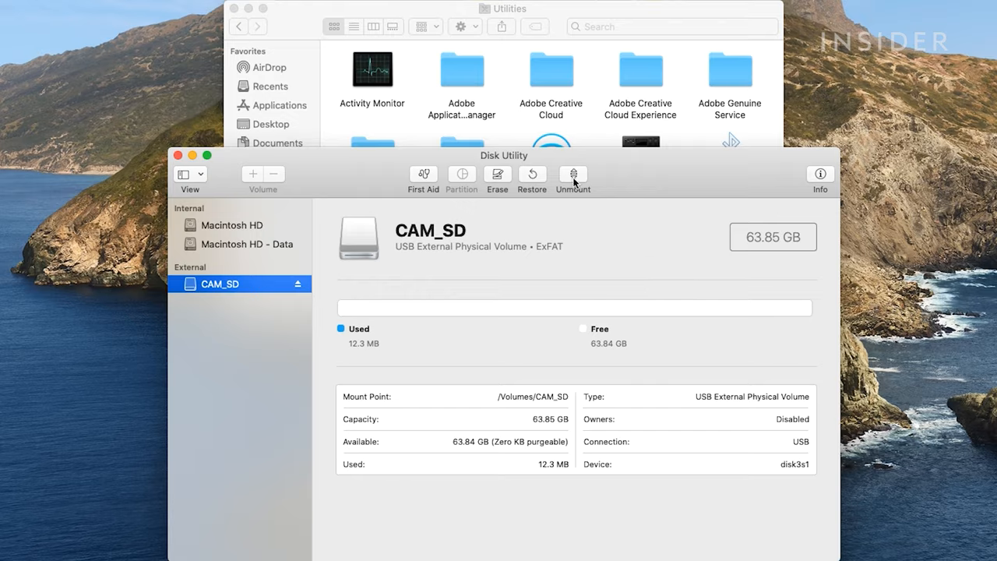
pyautogui.click(497, 177)
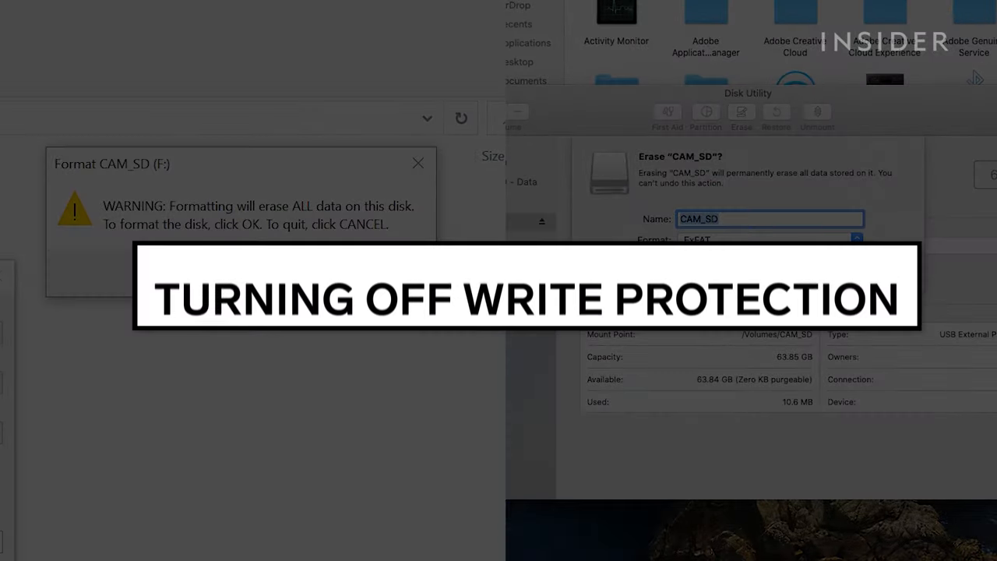